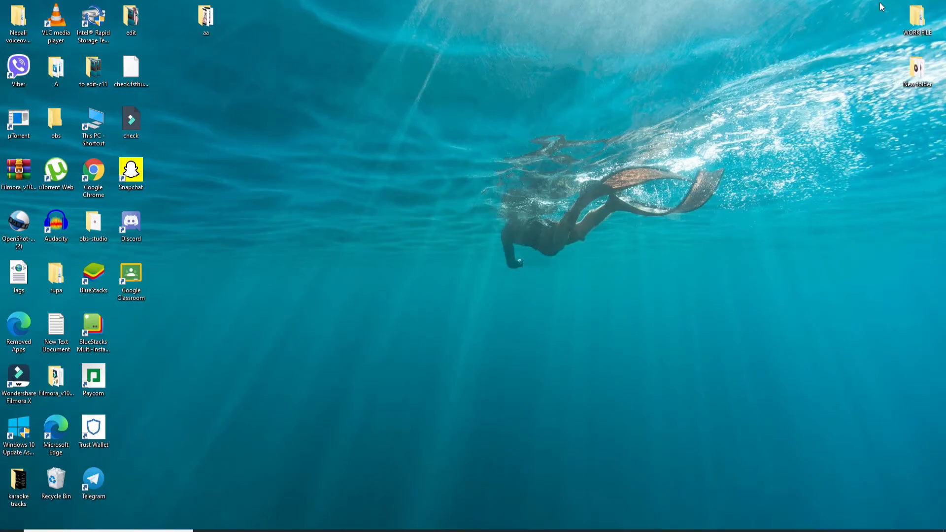
{"action": "mouse_move", "coordinate": [718, 120]}
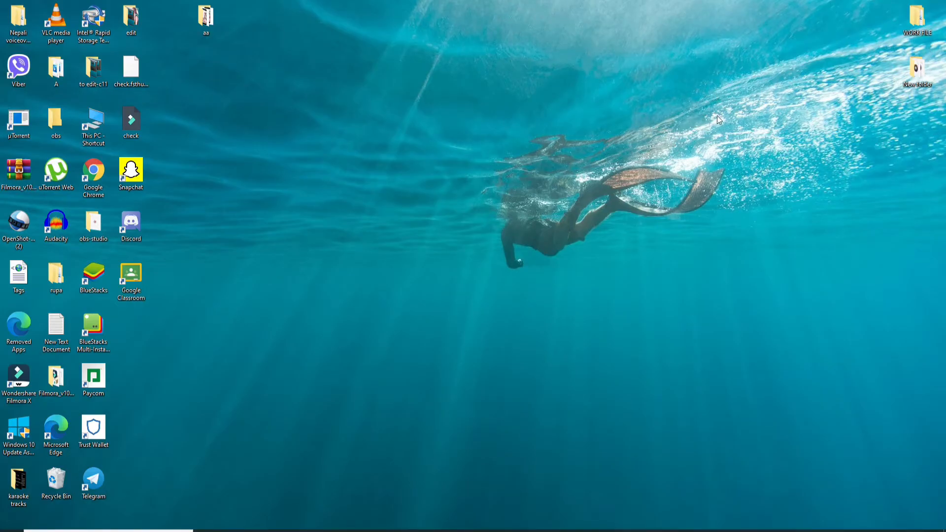
Launch Google Chrome and search for 'pinterest extension'
{"action": "left_click", "coordinate": [93, 172]}
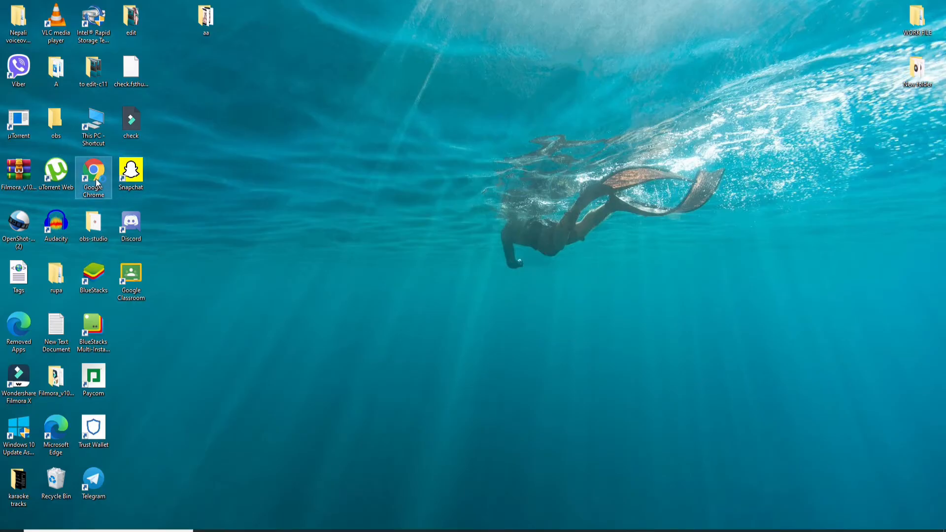
{"action": "double_click", "coordinate": [94, 173]}
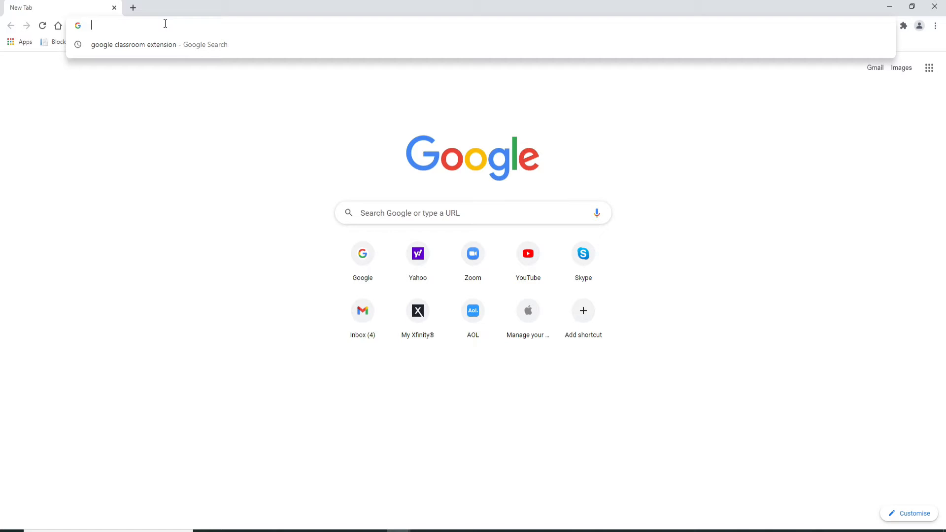
{"action": "type", "text": "pinterest"}
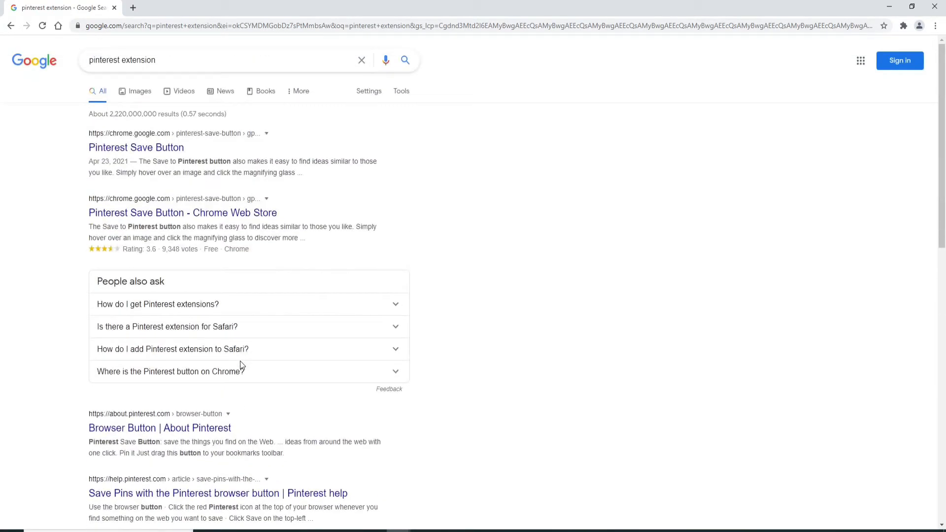
{"action": "mouse_move", "coordinate": [136, 147]}
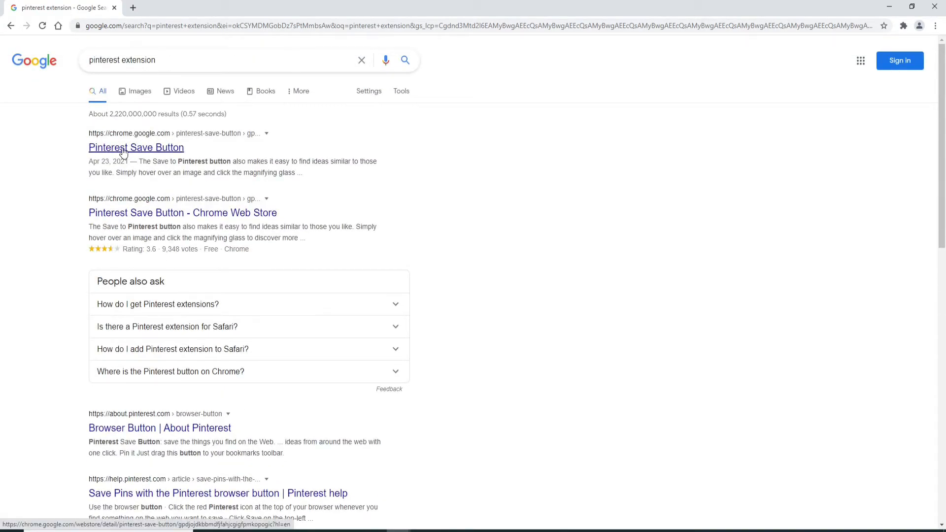
Open the Pinterest Save Button store listing and add the extension to Chrome
{"action": "left_click", "coordinate": [136, 147]}
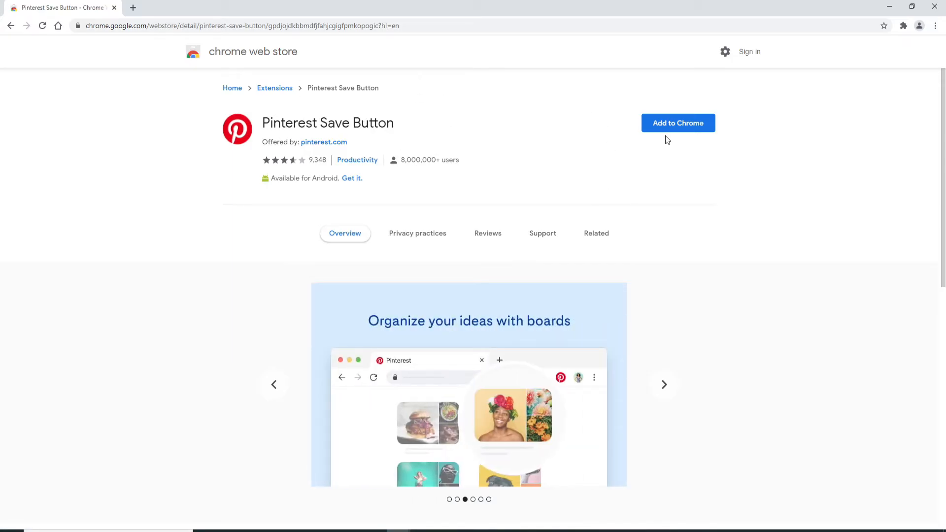
{"action": "left_click", "coordinate": [677, 124]}
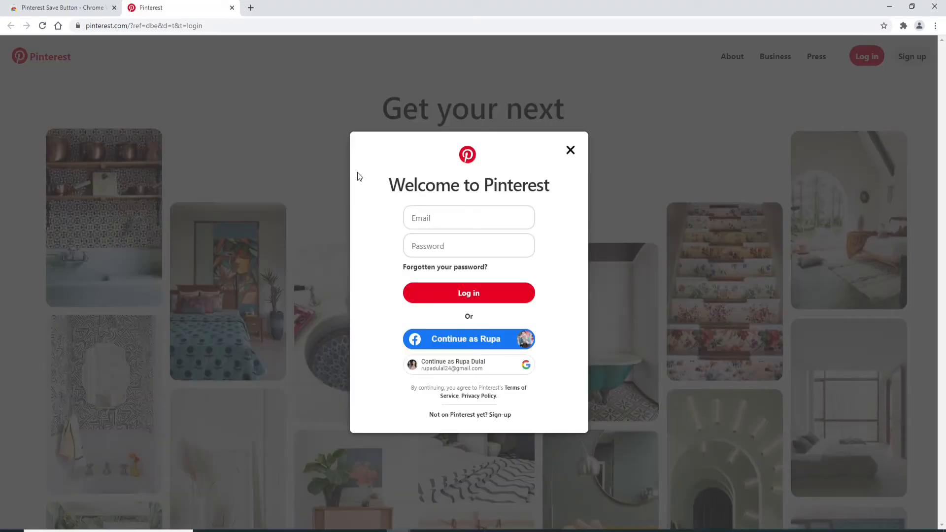
Log in to Pinterest with the saved account via 'Continue as'
{"action": "left_click", "coordinate": [468, 217]}
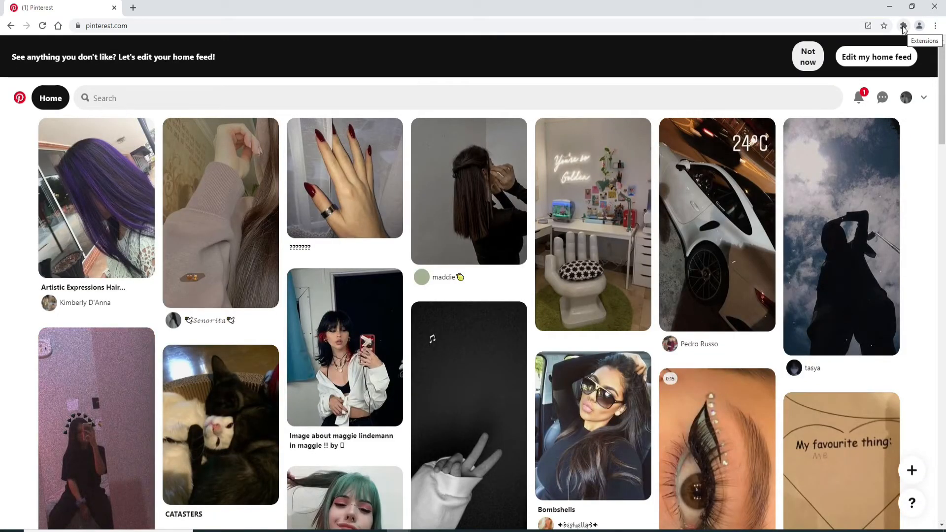
Open Chrome's installed extensions list from the puzzle icon
{"action": "left_click", "coordinate": [903, 25]}
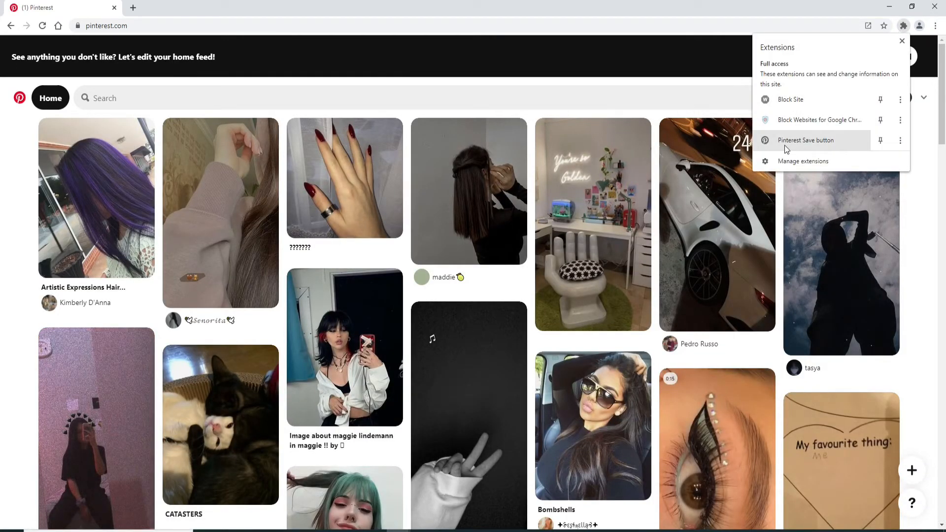
{"action": "mouse_move", "coordinate": [815, 120]}
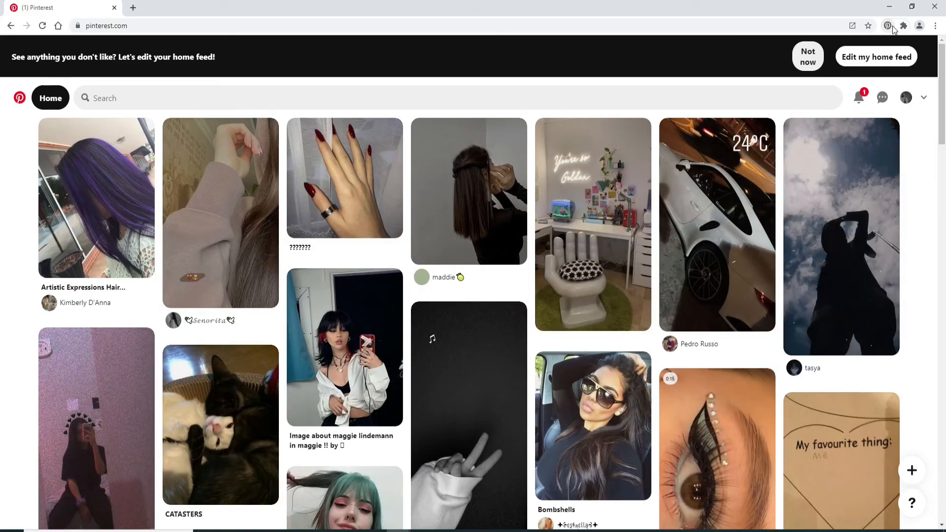
{"action": "mouse_move", "coordinate": [888, 26]}
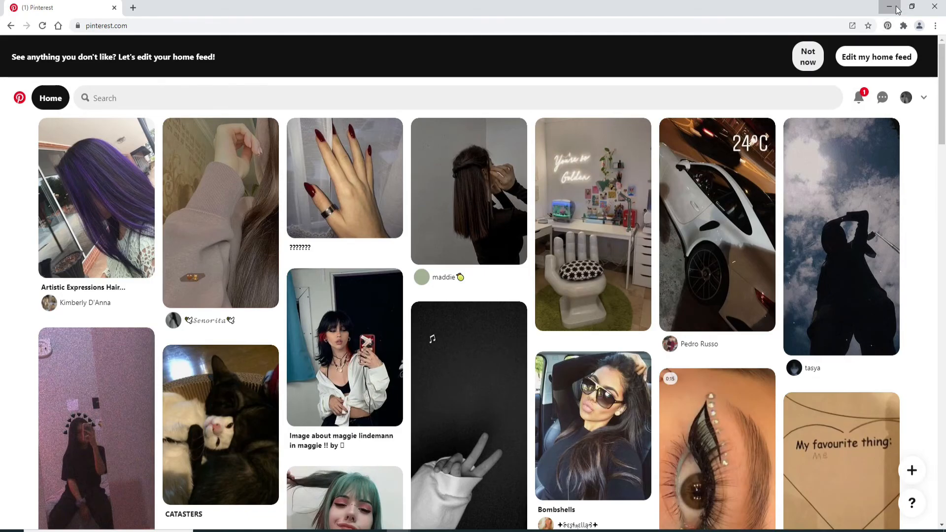
Minimise the Chrome window to show the Windows desktop
{"action": "left_click", "coordinate": [890, 6]}
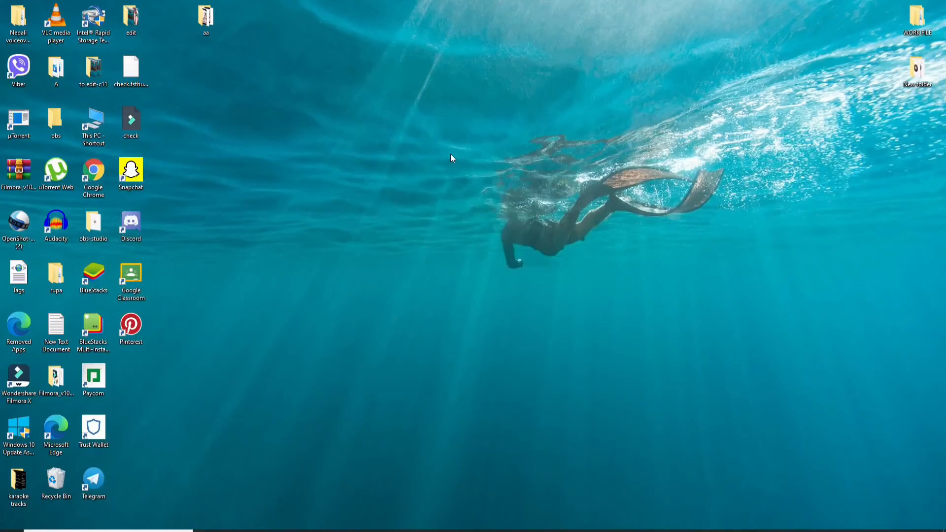
{"action": "mouse_move", "coordinate": [873, 178]}
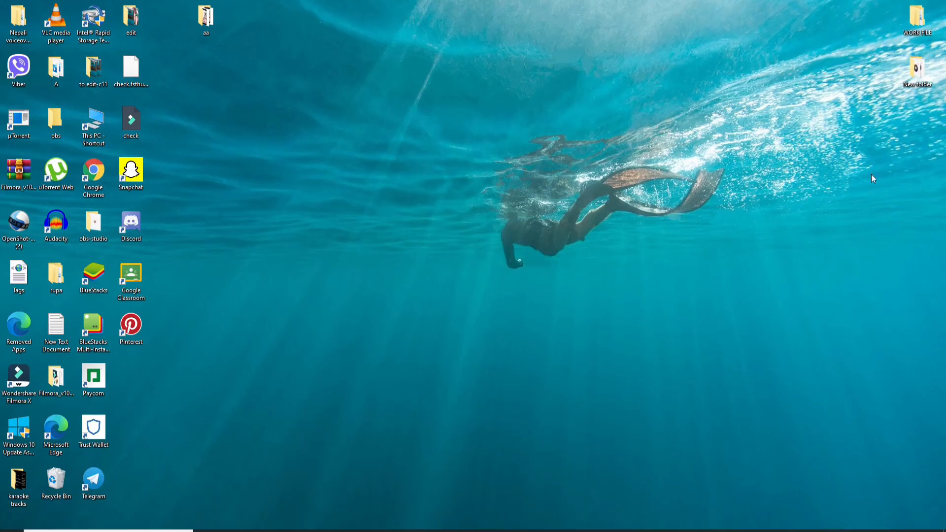
{"action": "mouse_move", "coordinate": [644, 121]}
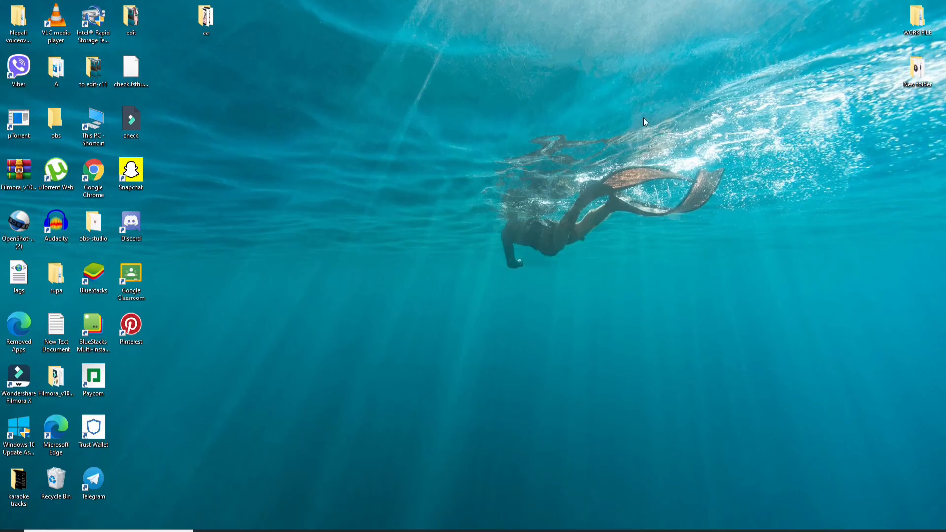